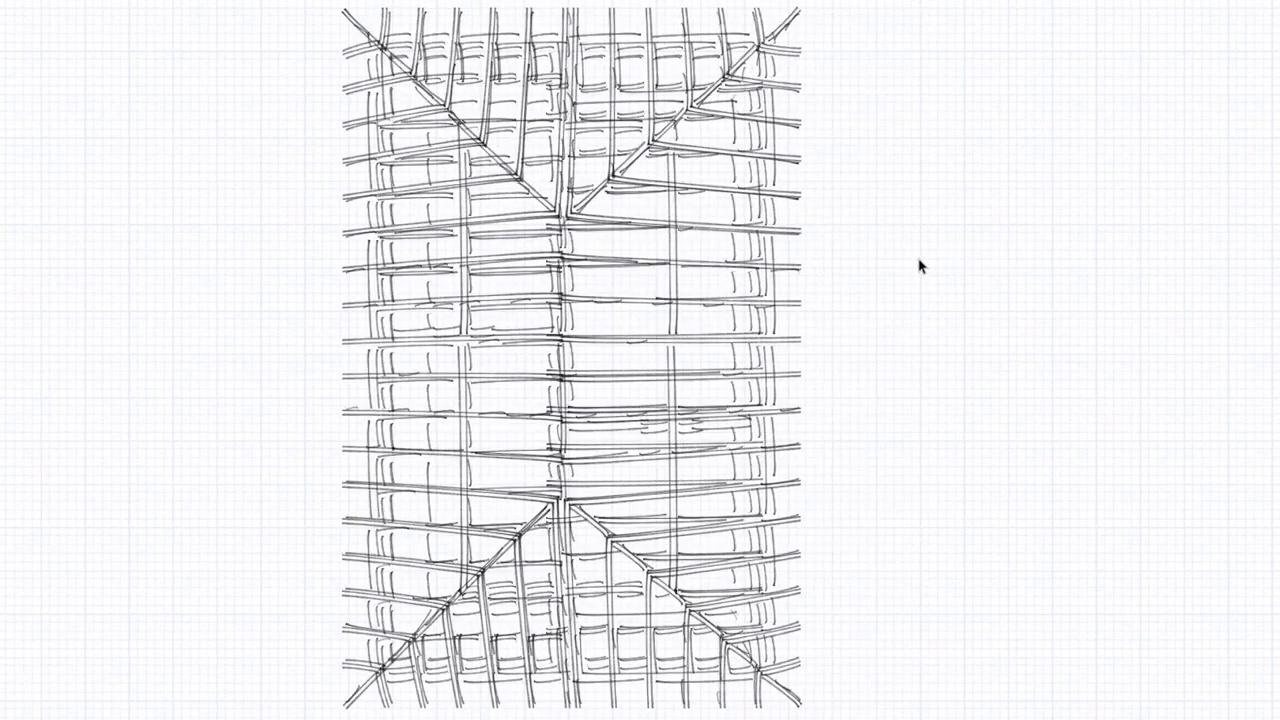
{"action": "mouse_move", "coordinate": [816, 356]}
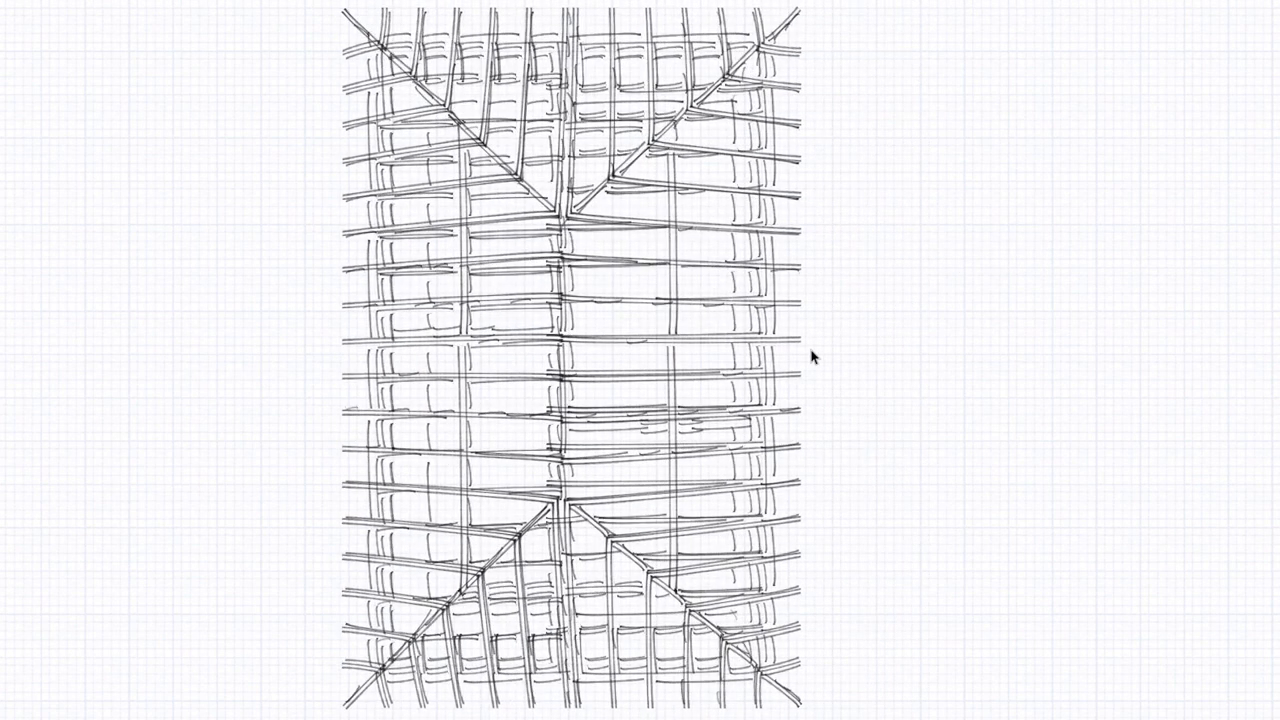
{"action": "mouse_move", "coordinate": [832, 324]}
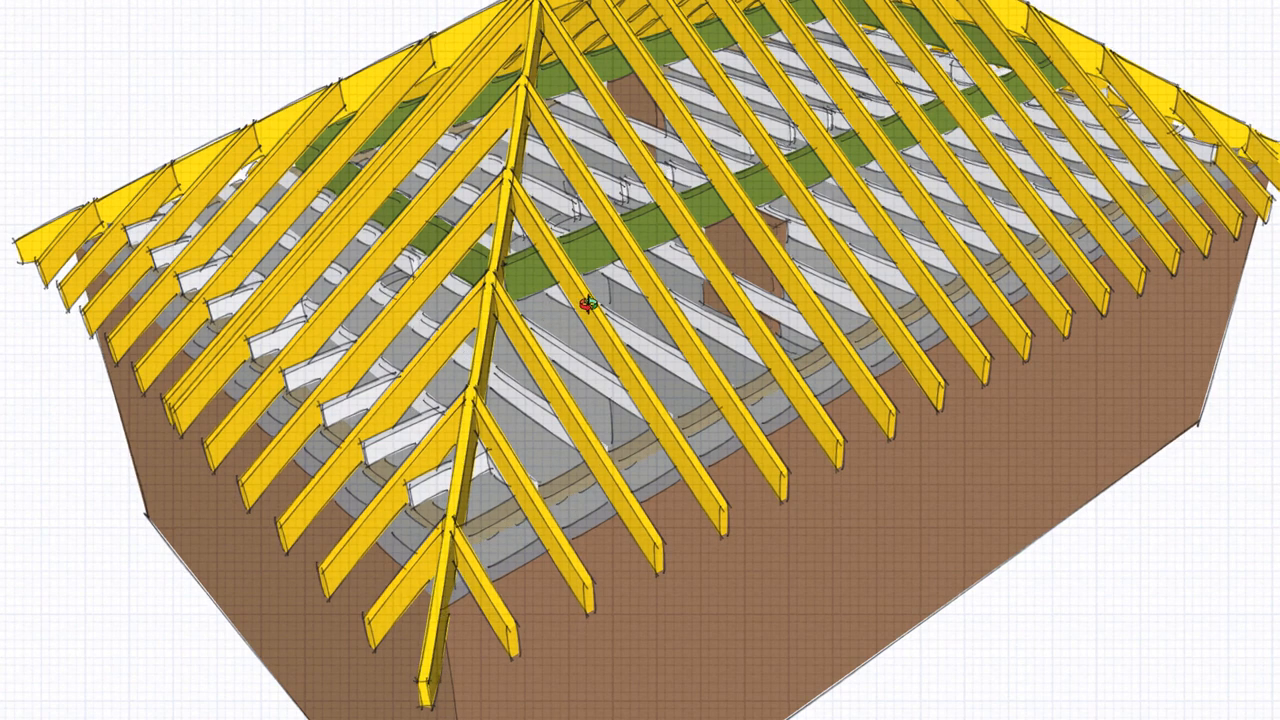
- Orbit around the roof model to view the yellow hip rafters and framing
{"action": "left_click_drag", "start_coordinate": [584, 300], "coordinate": [456, 390]}
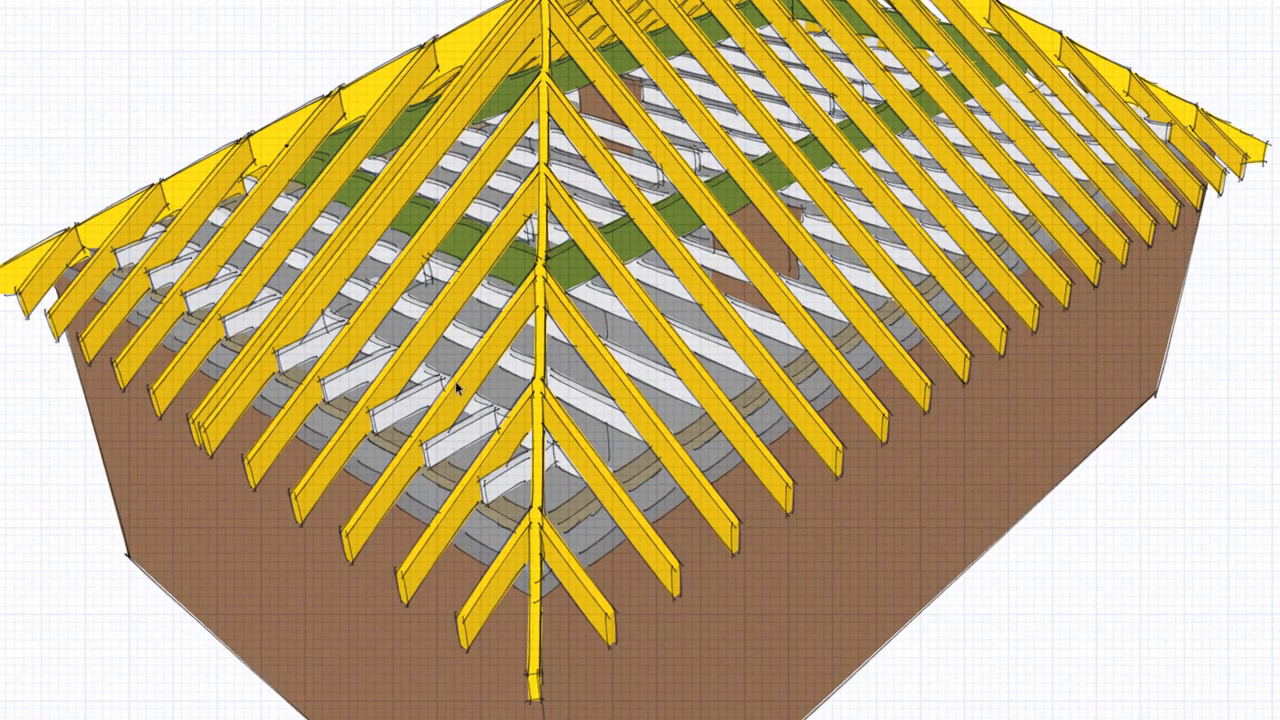
{"action": "left_click_drag", "start_coordinate": [456, 390], "coordinate": [564, 476]}
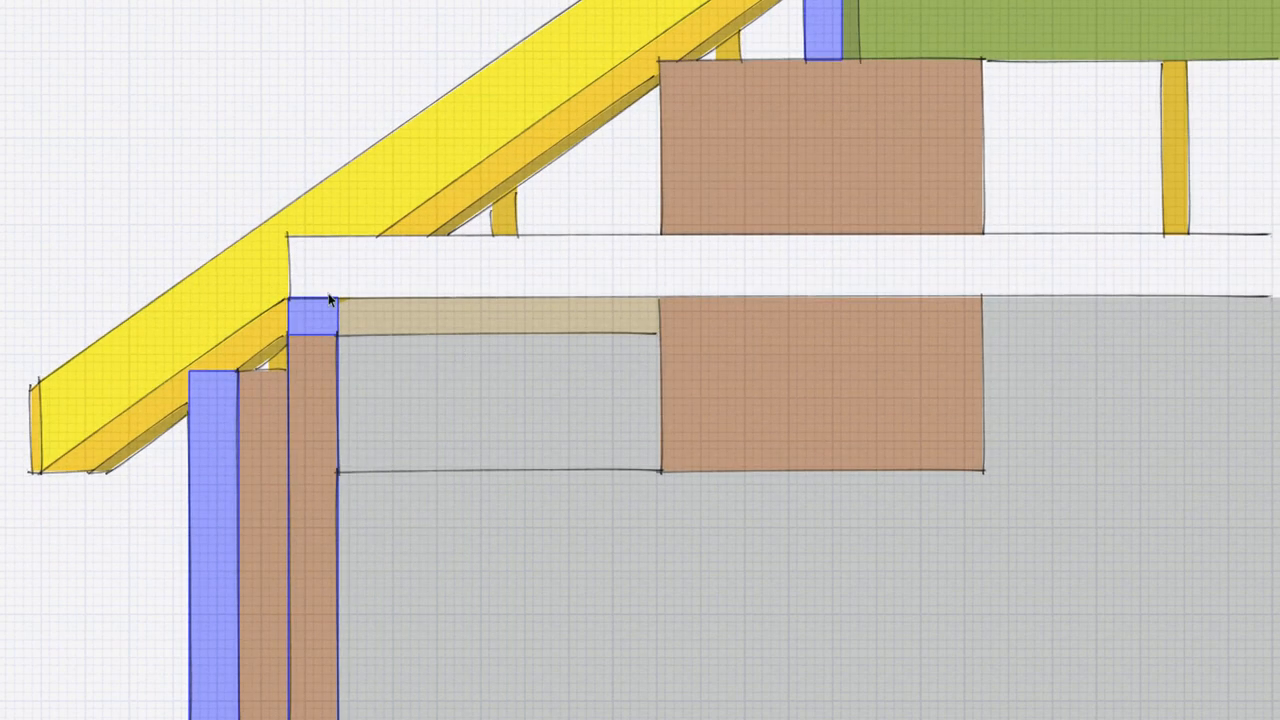
{"action": "mouse_move", "coordinate": [290, 344]}
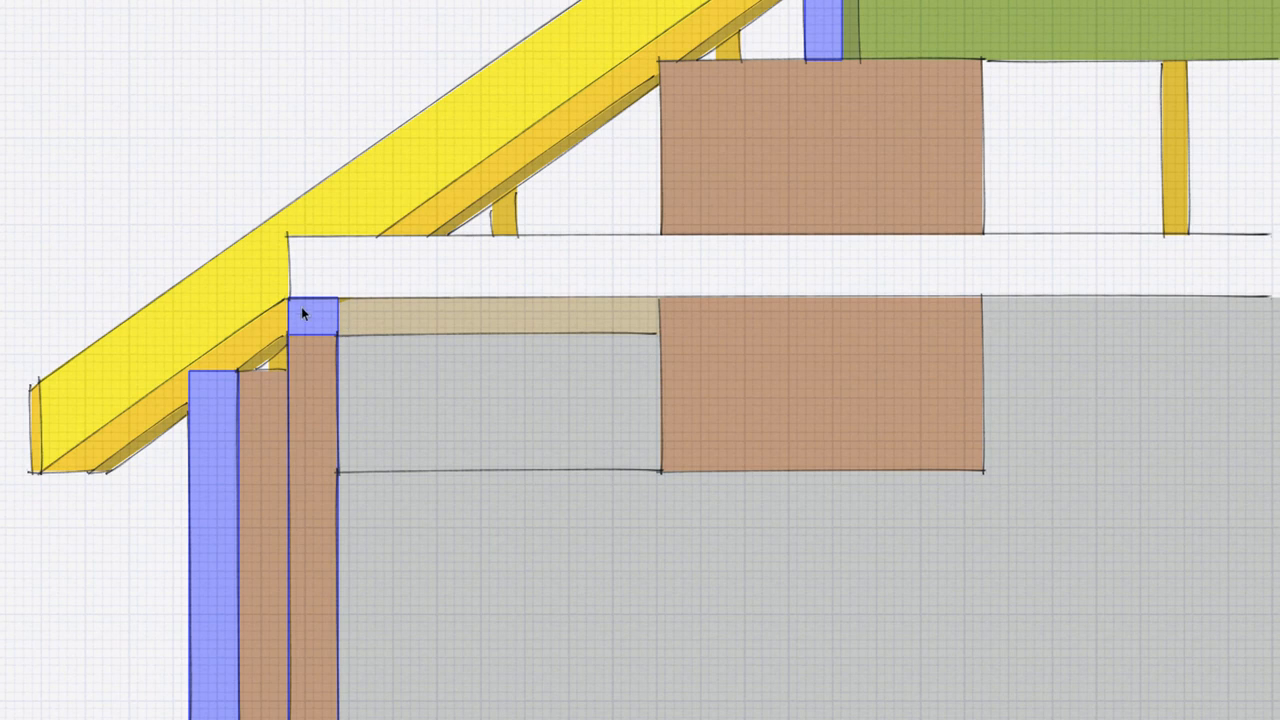
{"action": "mouse_move", "coordinate": [298, 406]}
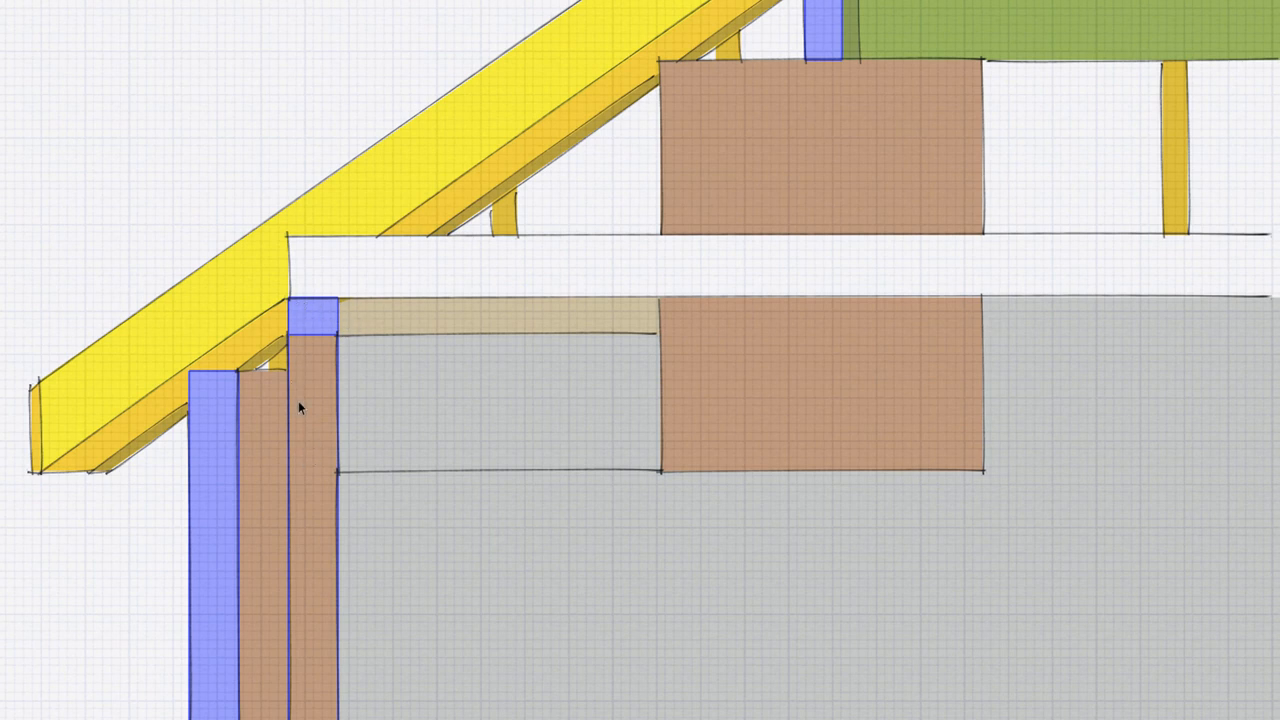
{"action": "mouse_move", "coordinate": [368, 312]}
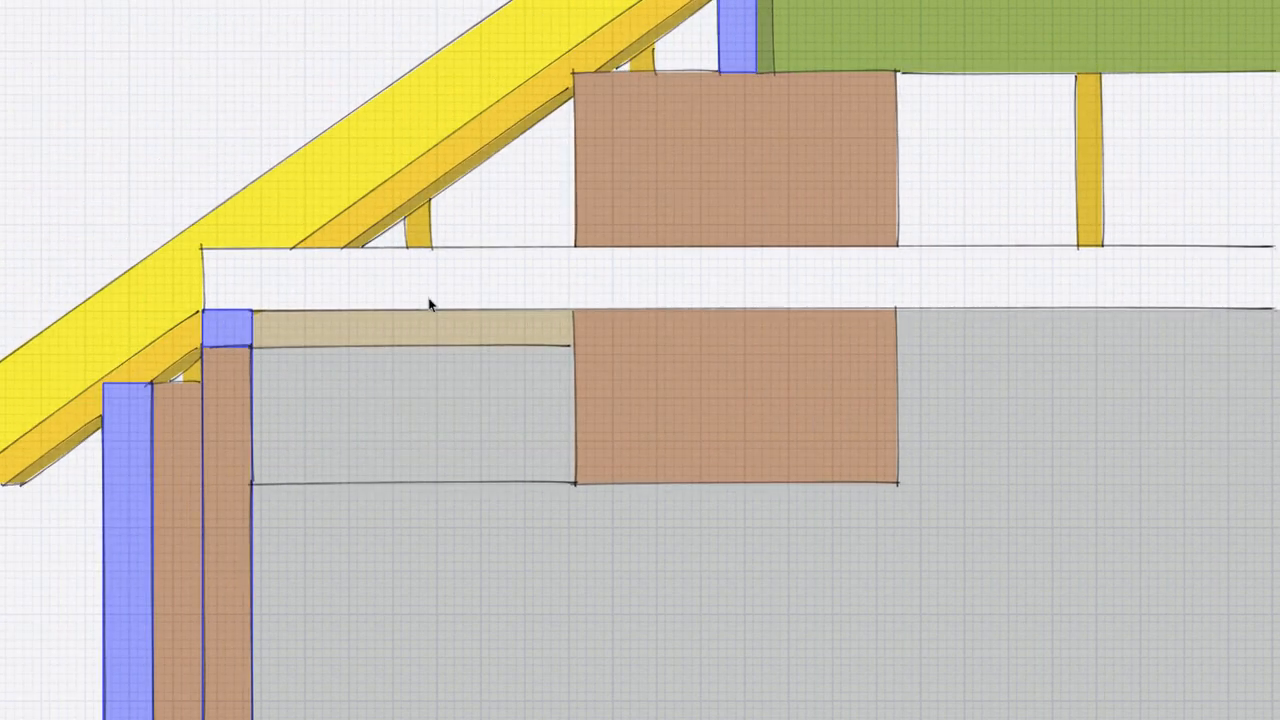
- Pan the eaves section along the ceiling joist to reveal the internal wall beneath
{"action": "left_click_drag", "start_coordinate": [430, 304], "coordinate": [764, 278]}
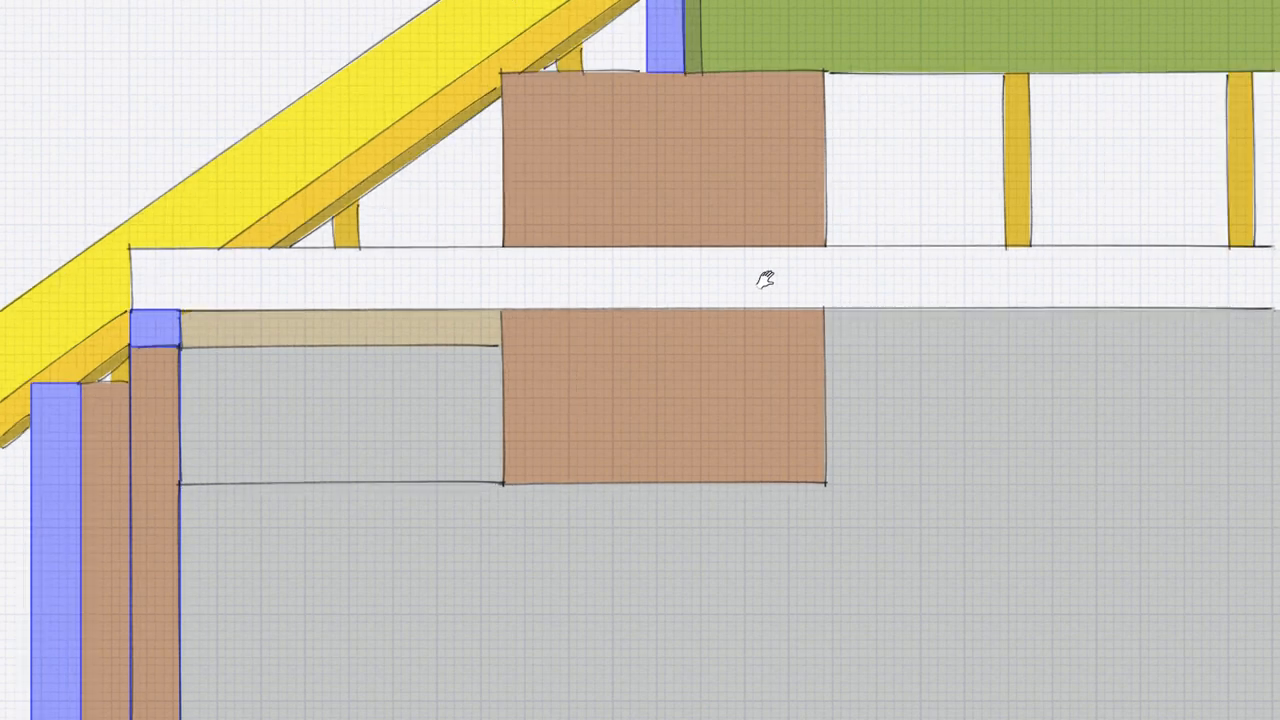
{"action": "left_click_drag", "start_coordinate": [764, 278], "coordinate": [596, 304]}
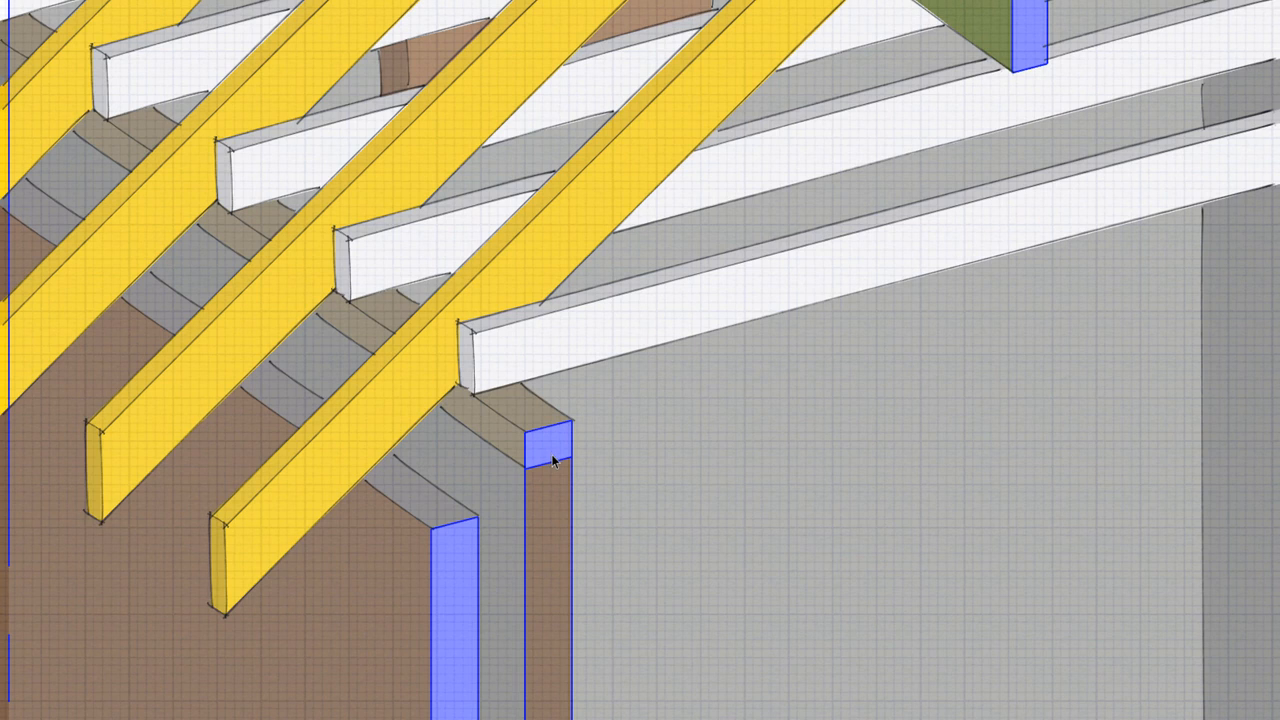
{"action": "mouse_move", "coordinate": [506, 364]}
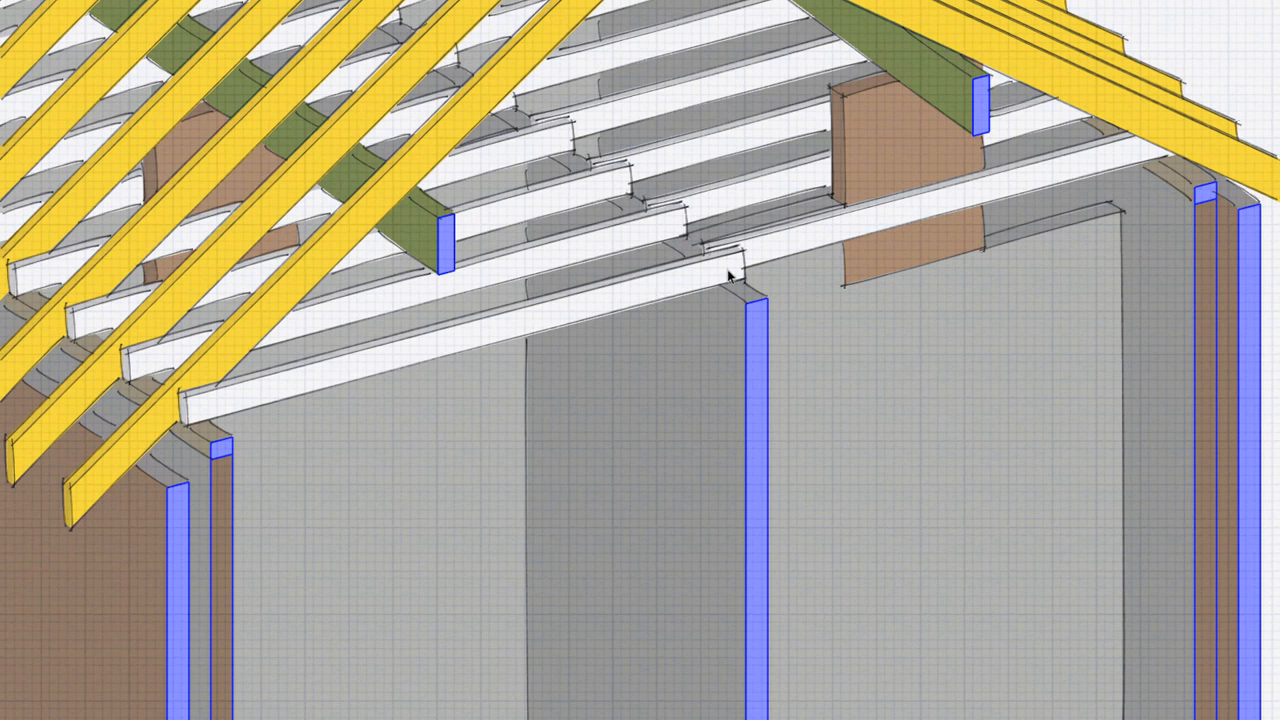
{"action": "mouse_move", "coordinate": [204, 442]}
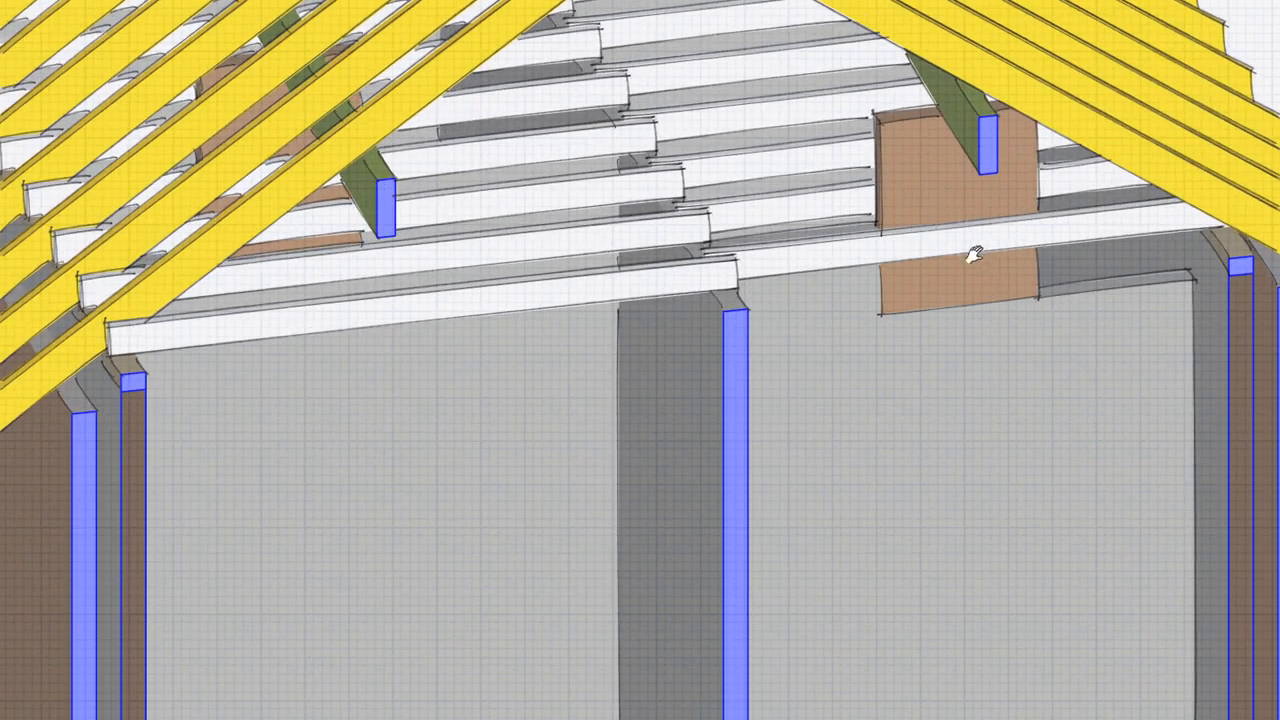
- Orbit to see the ceiling joists bearing on the internal wall
{"action": "left_click_drag", "start_coordinate": [970, 256], "coordinate": [980, 310]}
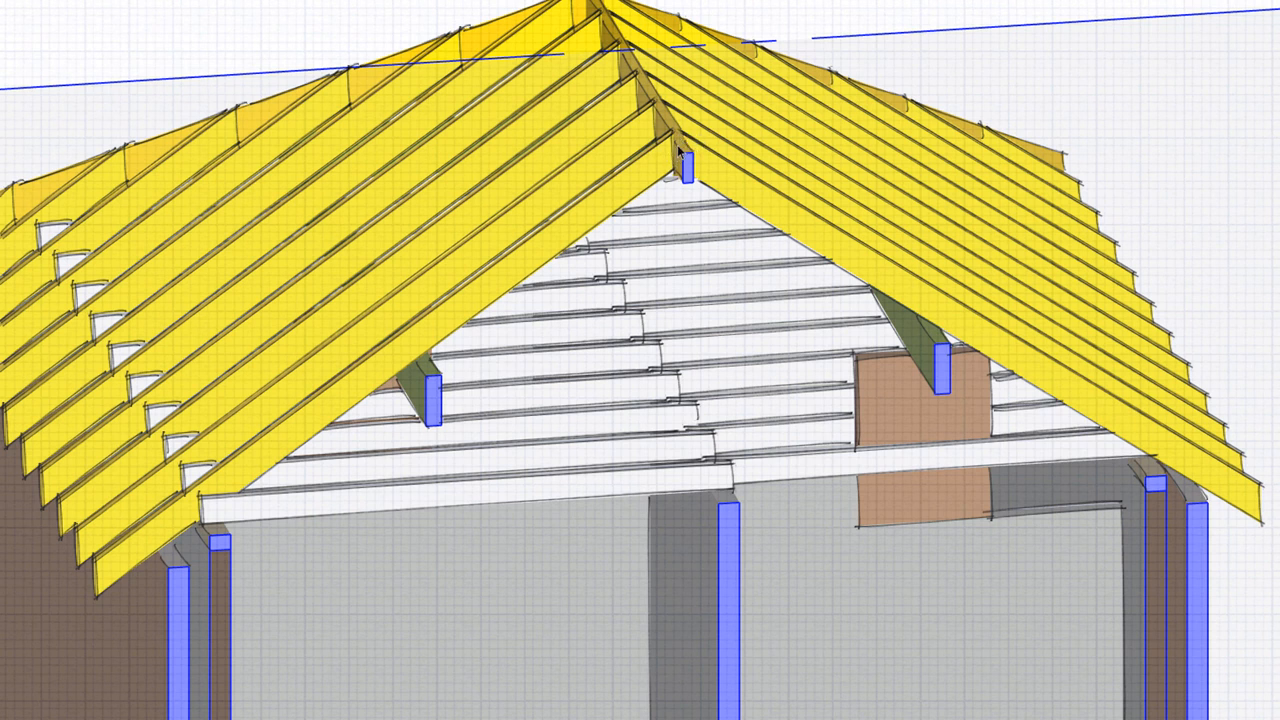
{"action": "mouse_move", "coordinate": [700, 180]}
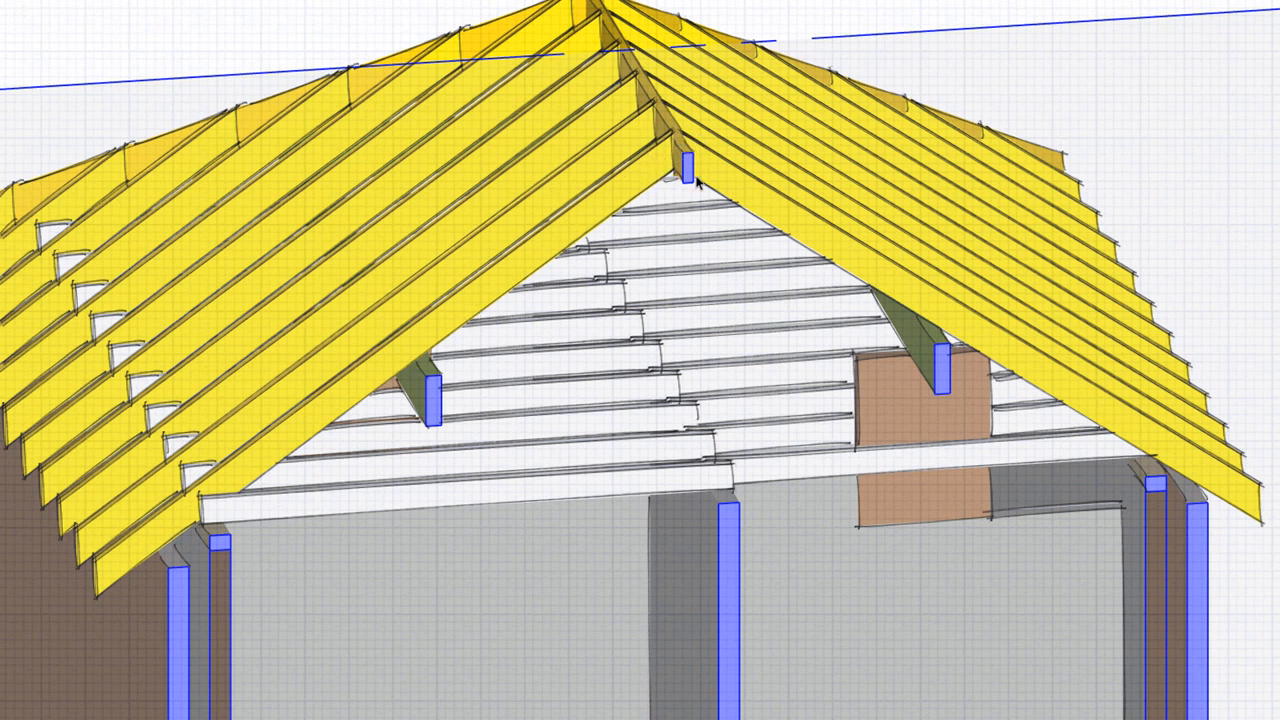
{"action": "mouse_move", "coordinate": [720, 192]}
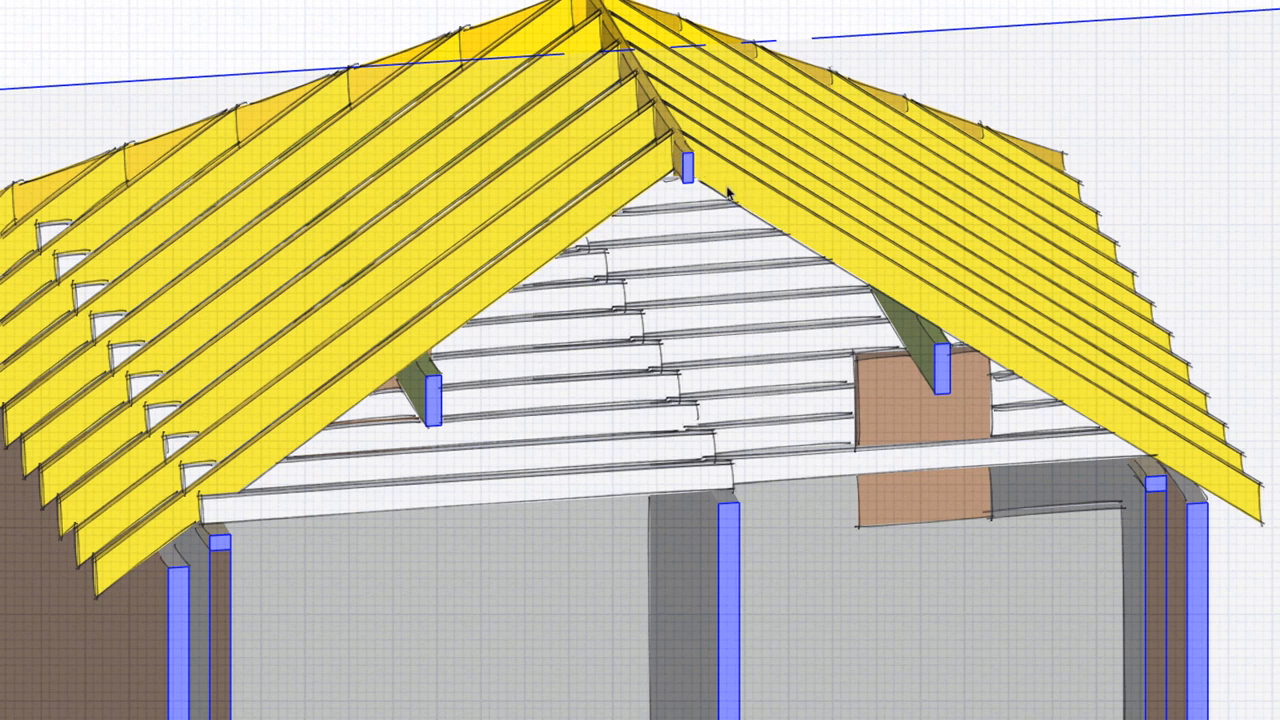
{"action": "mouse_move", "coordinate": [704, 164]}
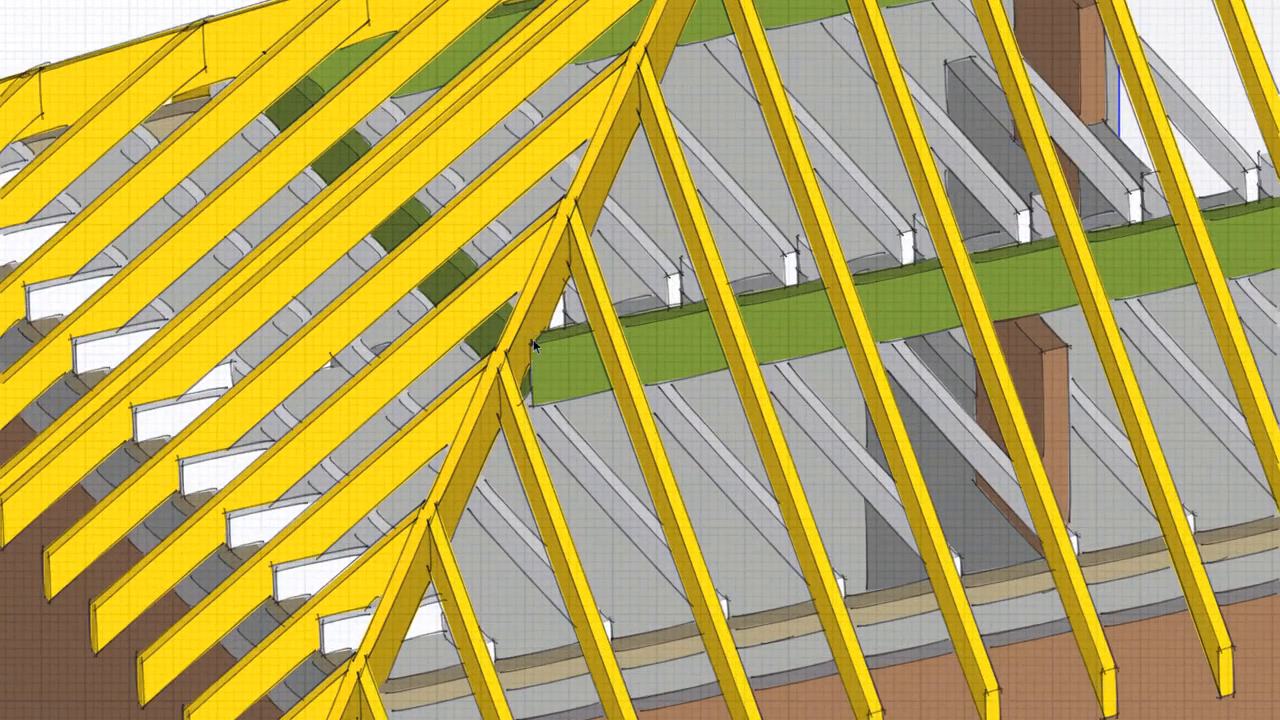
- Orbit to a close-up of the rafters passing the green beam and chimney stack
{"action": "left_click_drag", "start_coordinate": [536, 344], "coordinate": [728, 408]}
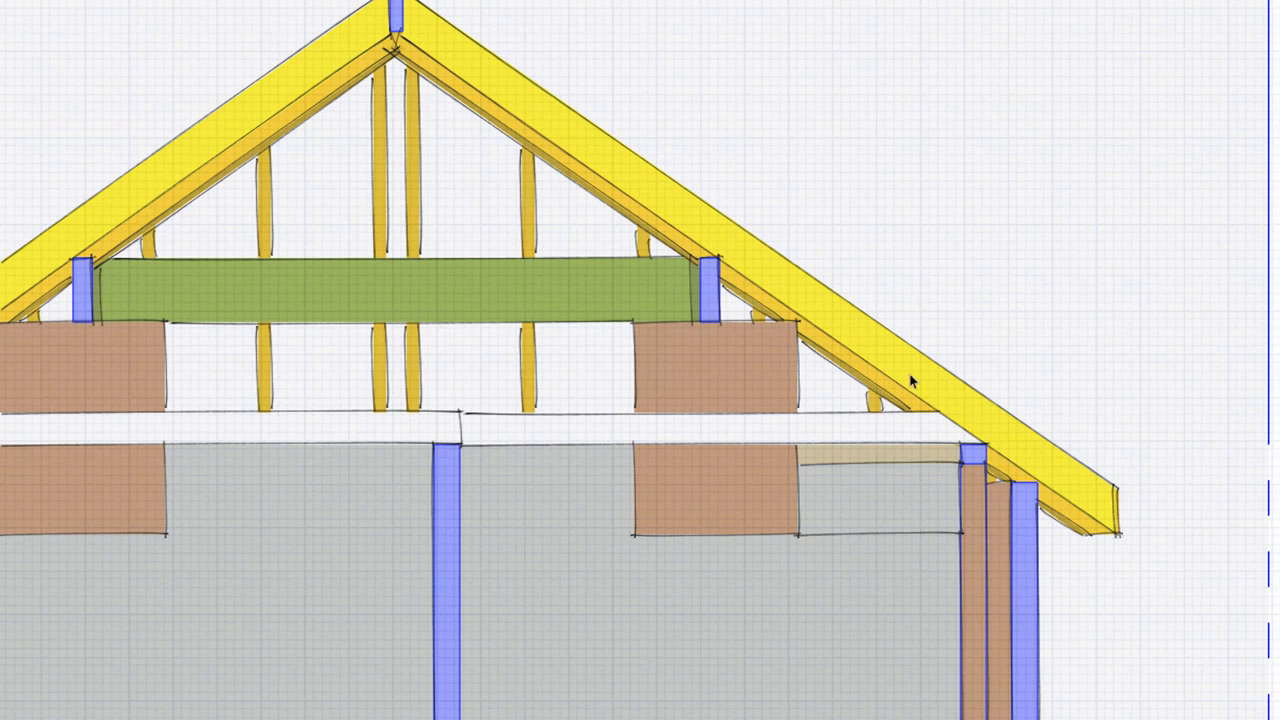
{"action": "mouse_move", "coordinate": [832, 314]}
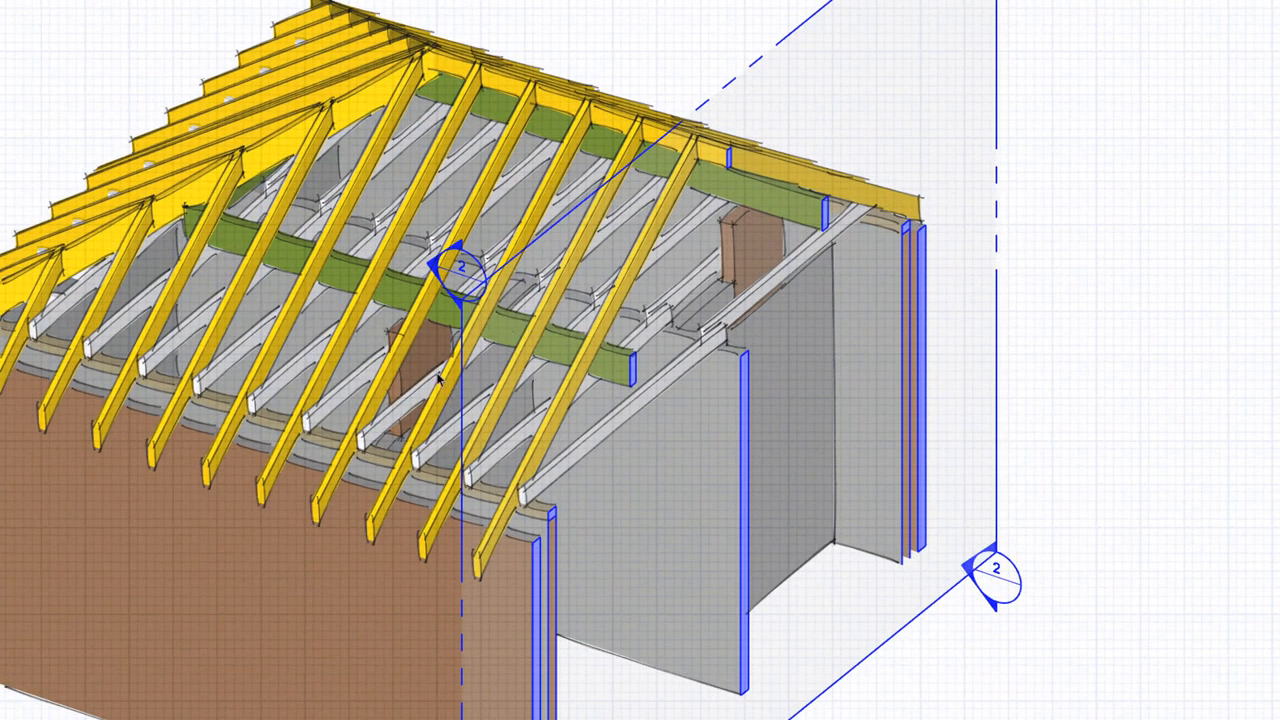
{"action": "mouse_move", "coordinate": [772, 62]}
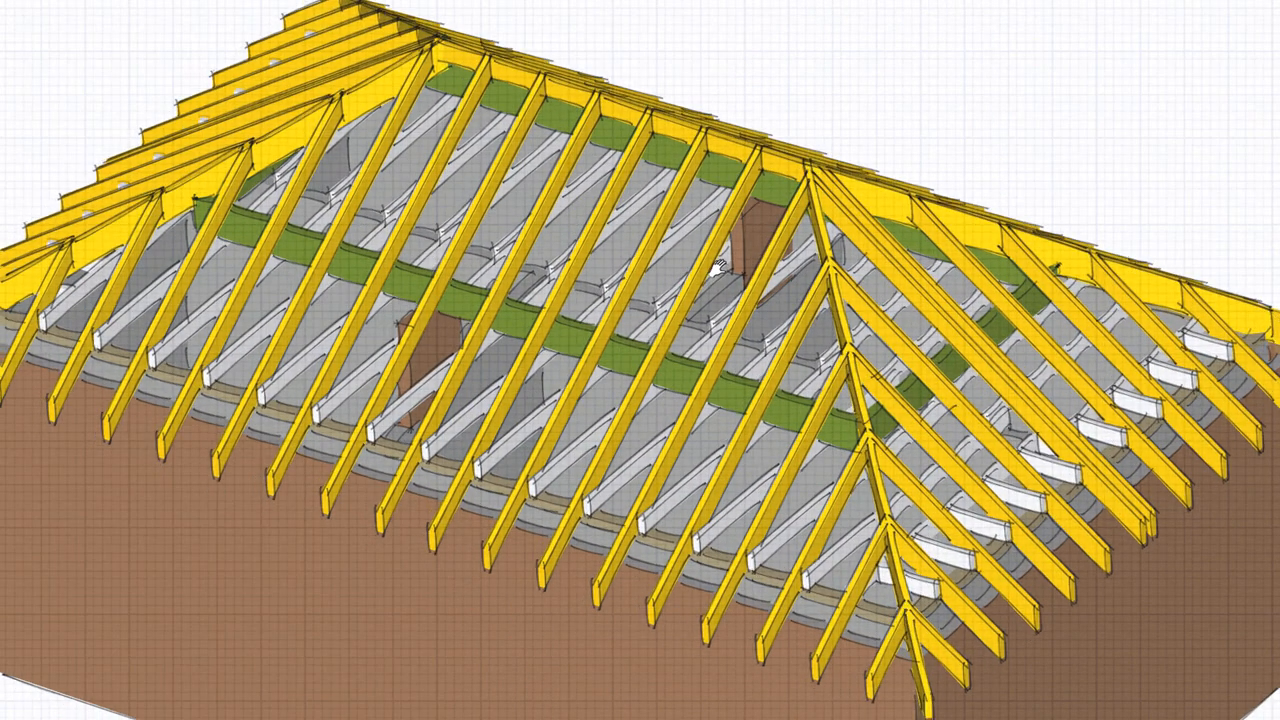
- Orbit out to view the whole uncut hip roof frame over the walls
{"action": "left_click_drag", "start_coordinate": [640, 360], "coordinate": [780, 490]}
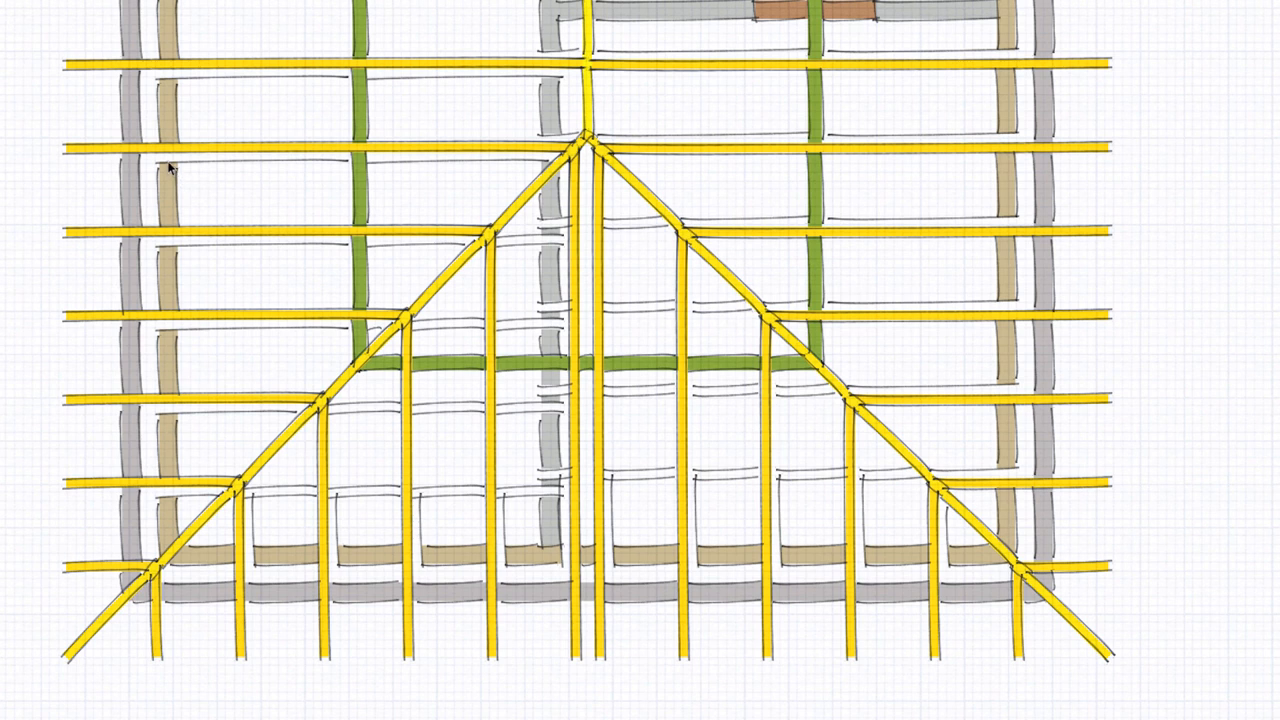
{"action": "mouse_move", "coordinate": [524, 168]}
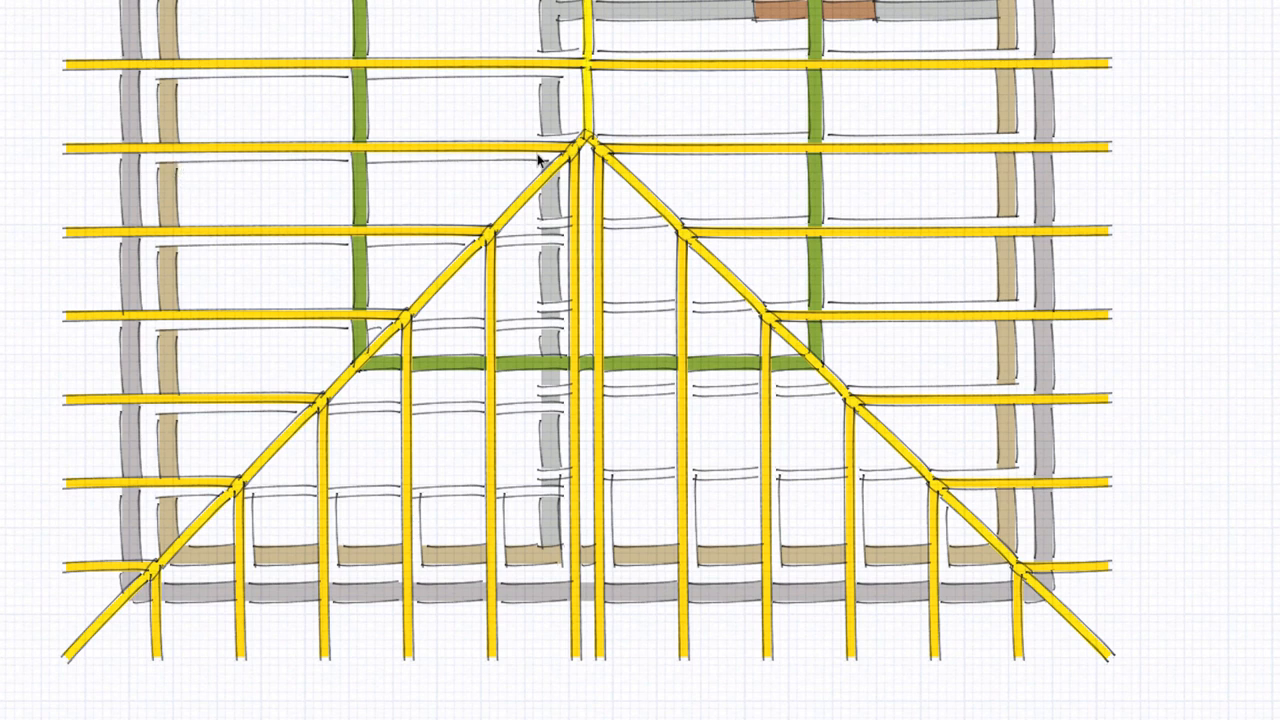
{"action": "mouse_move", "coordinate": [174, 170]}
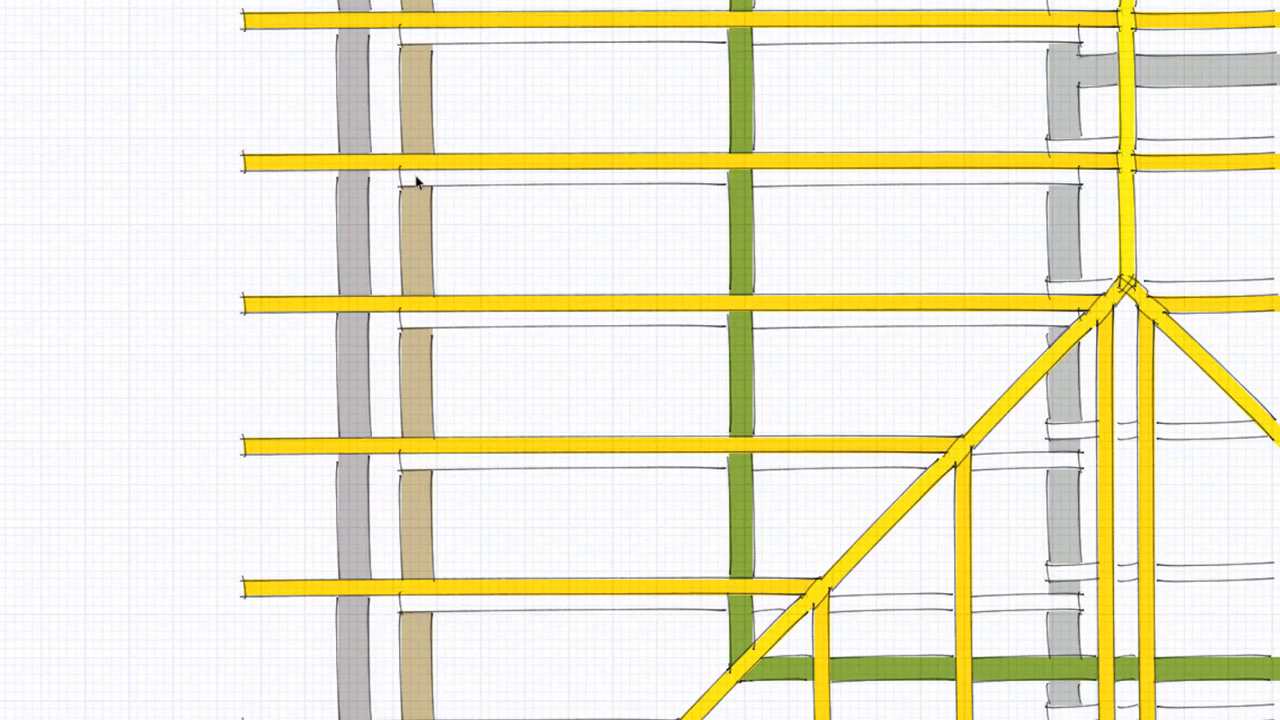
{"action": "mouse_move", "coordinate": [418, 150]}
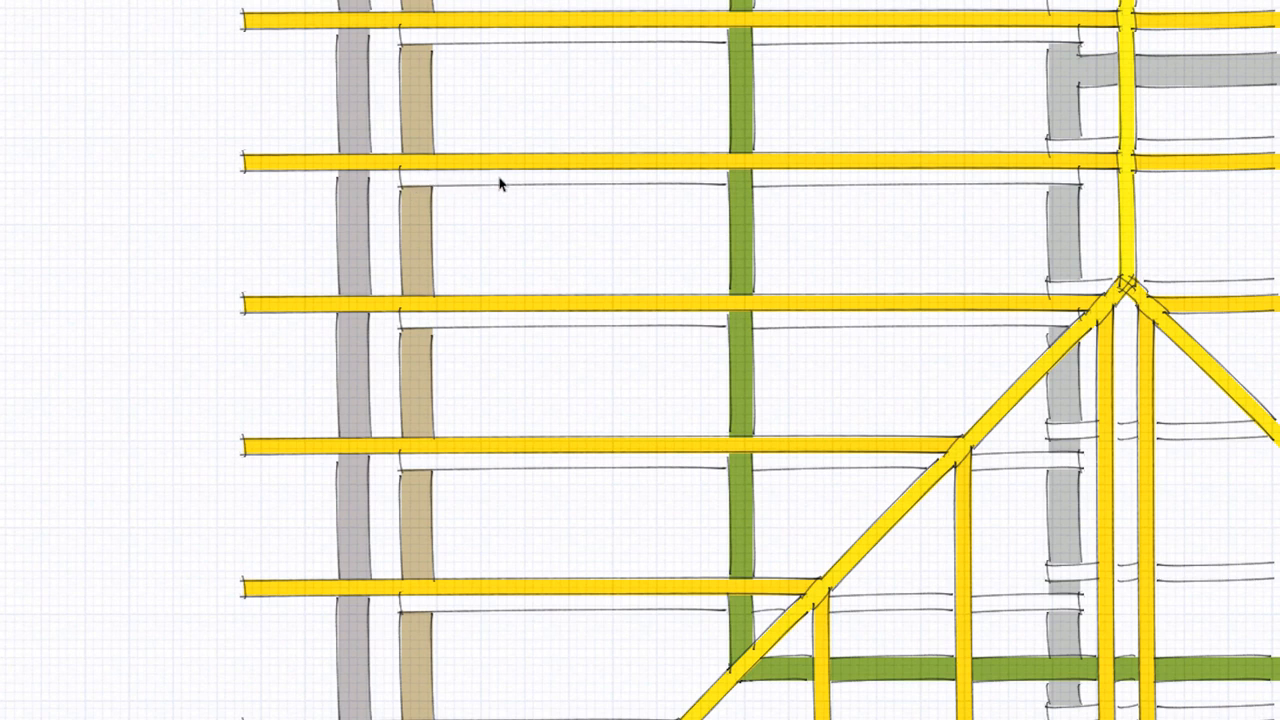
{"action": "mouse_move", "coordinate": [458, 192]}
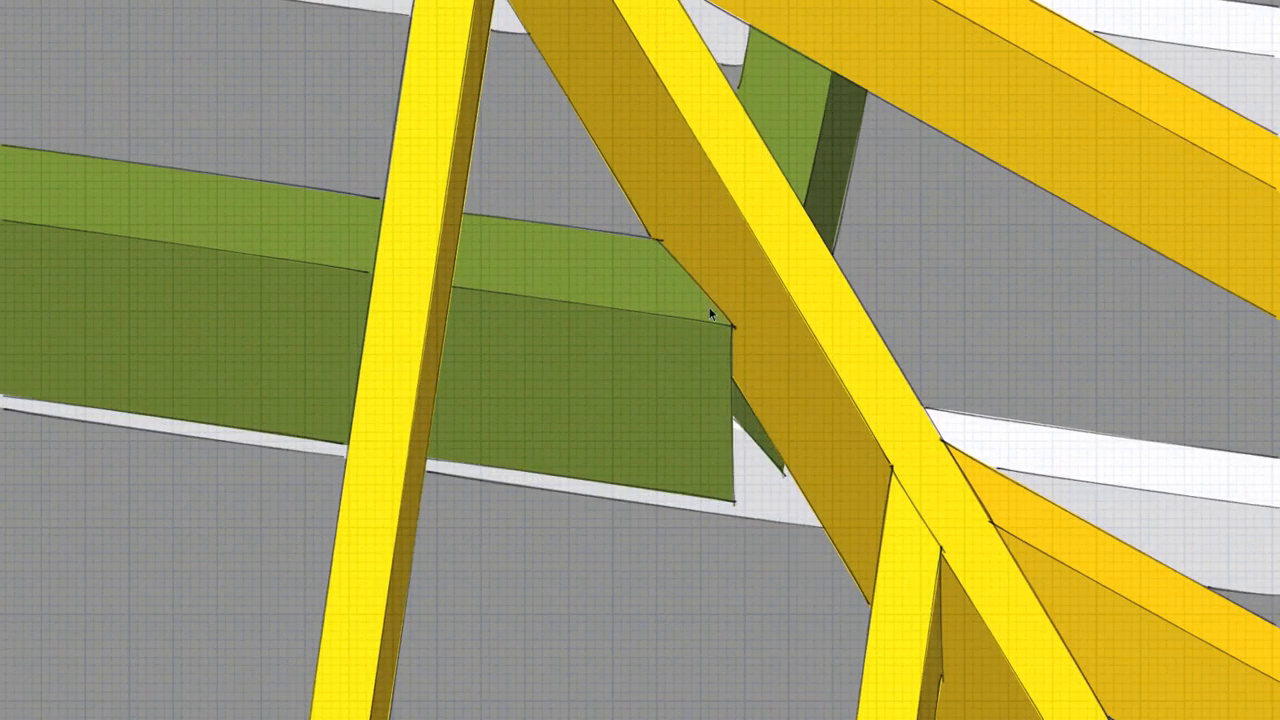
- Orbit to inspect where the green beams meet and the rafters cross above them
{"action": "left_click_drag", "start_coordinate": [710, 312], "coordinate": [668, 266]}
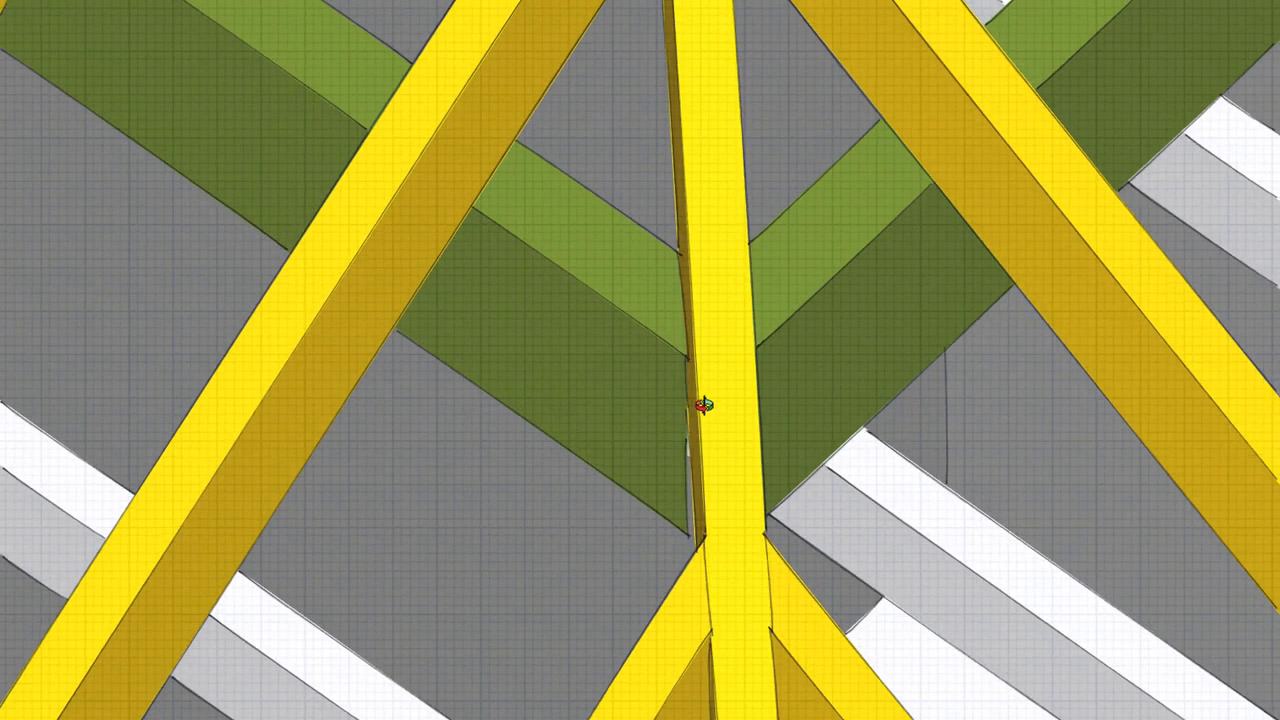
{"action": "left_click_drag", "start_coordinate": [700, 404], "coordinate": [804, 308]}
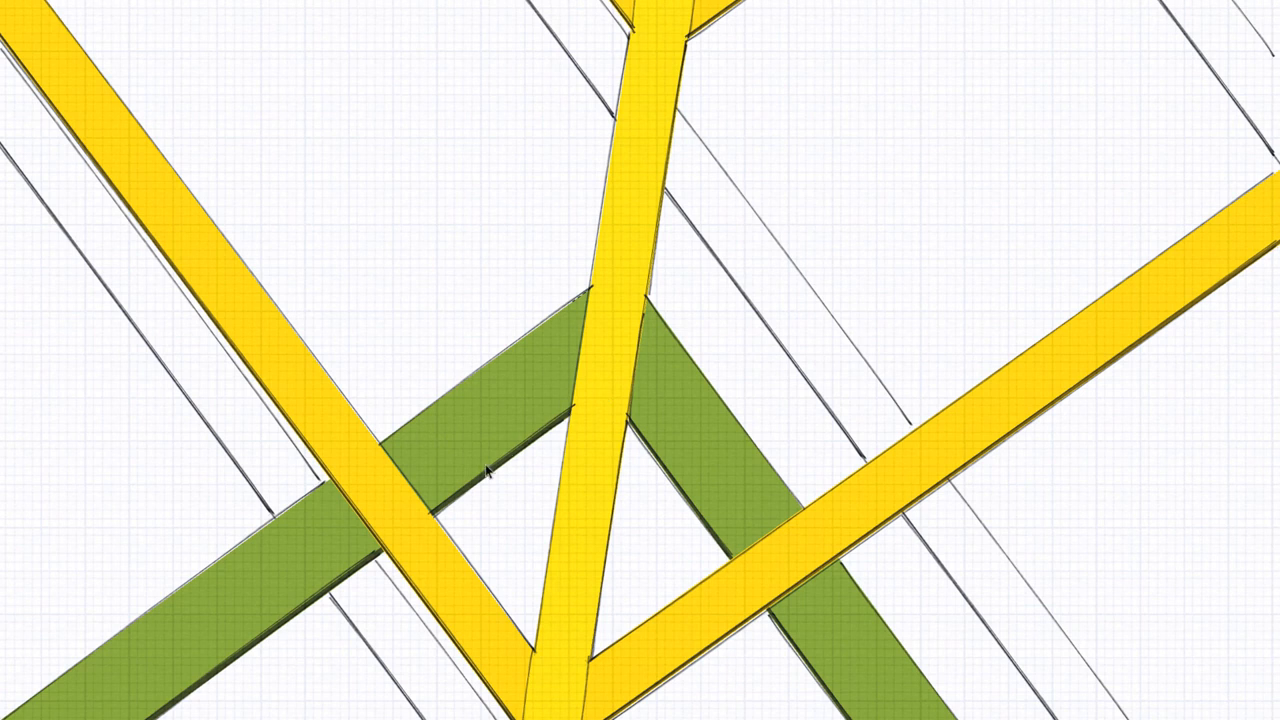
{"action": "mouse_move", "coordinate": [640, 464]}
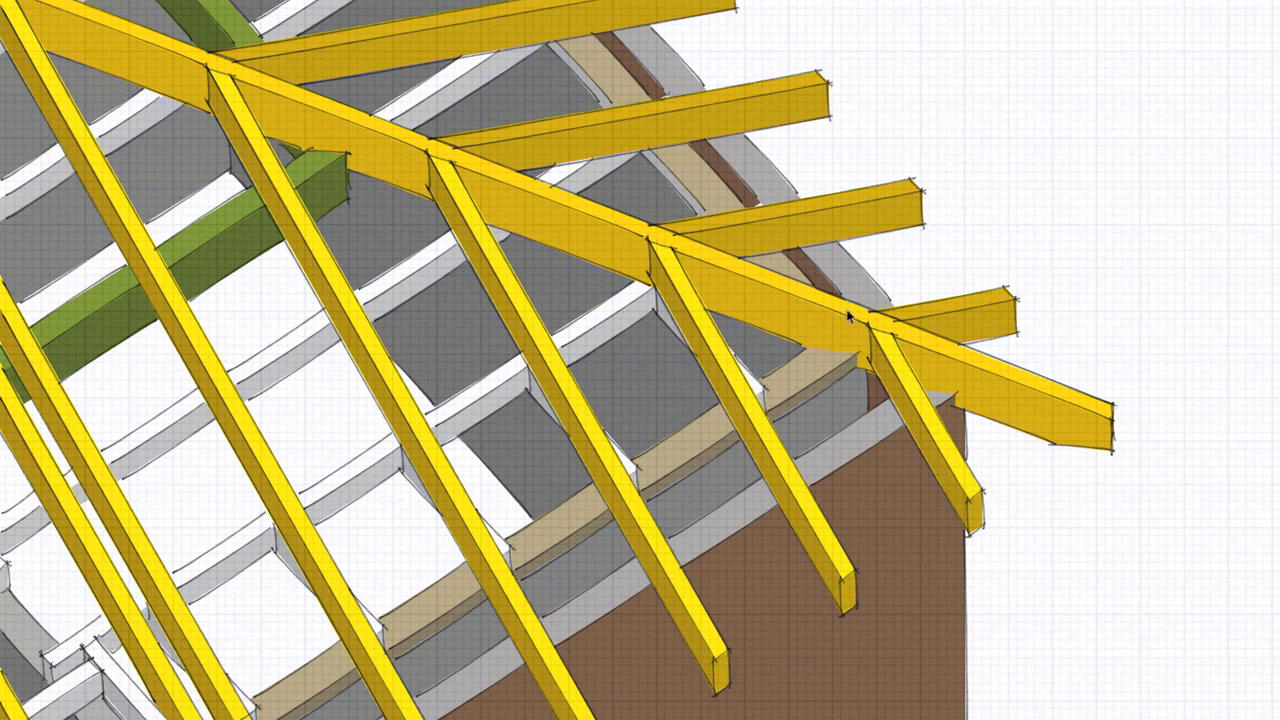
{"action": "mouse_move", "coordinate": [842, 338]}
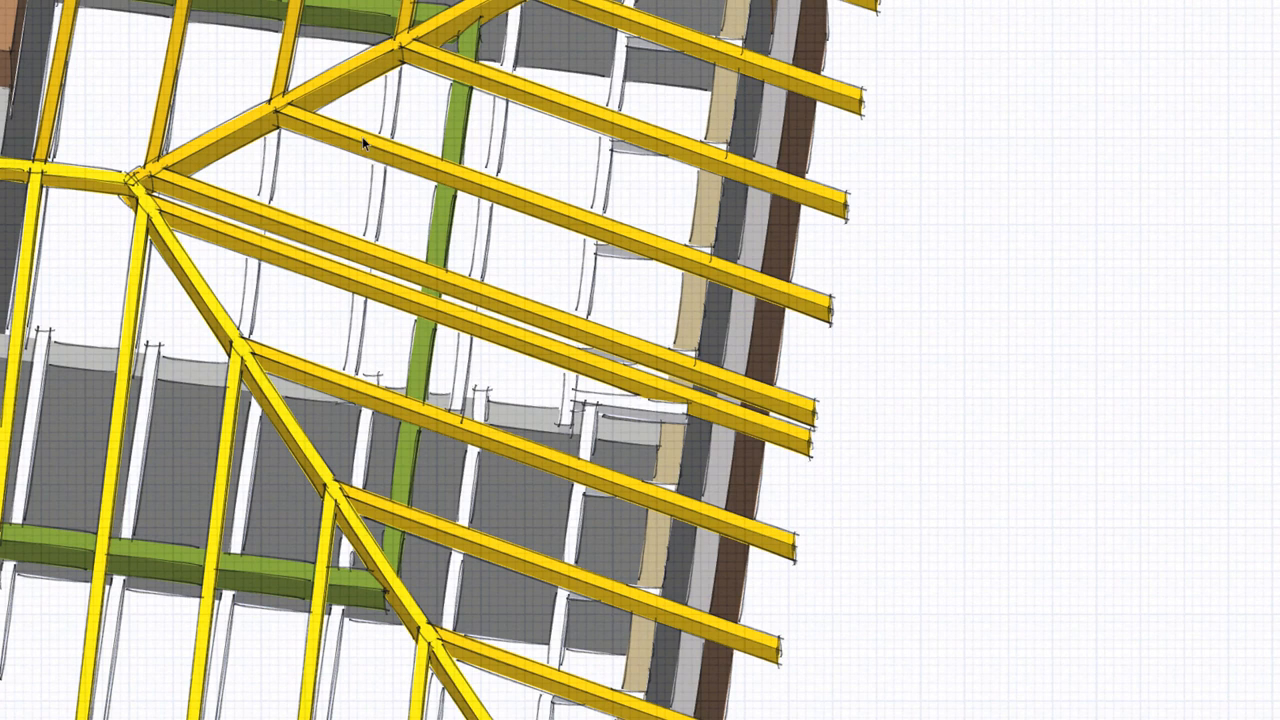
{"action": "mouse_move", "coordinate": [688, 260]}
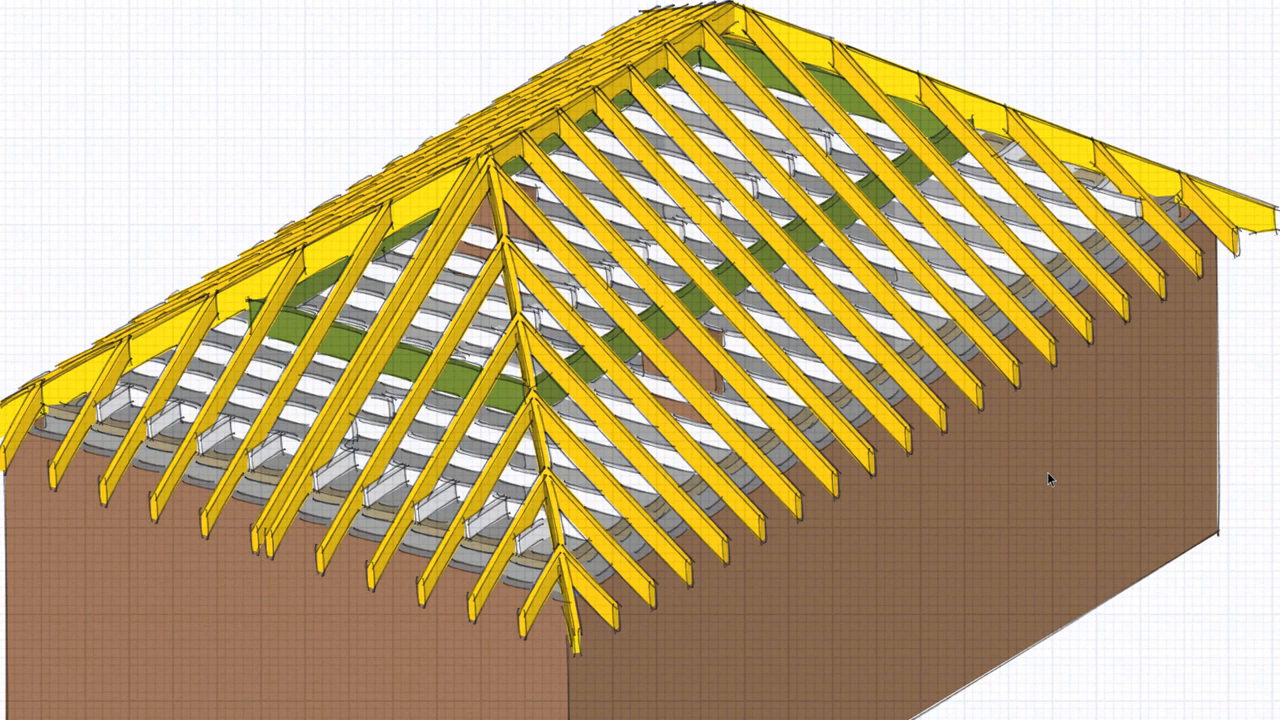
- Orbit around the complete hip roof frame on the house
{"action": "left_click_drag", "start_coordinate": [1050, 480], "coordinate": [660, 360]}
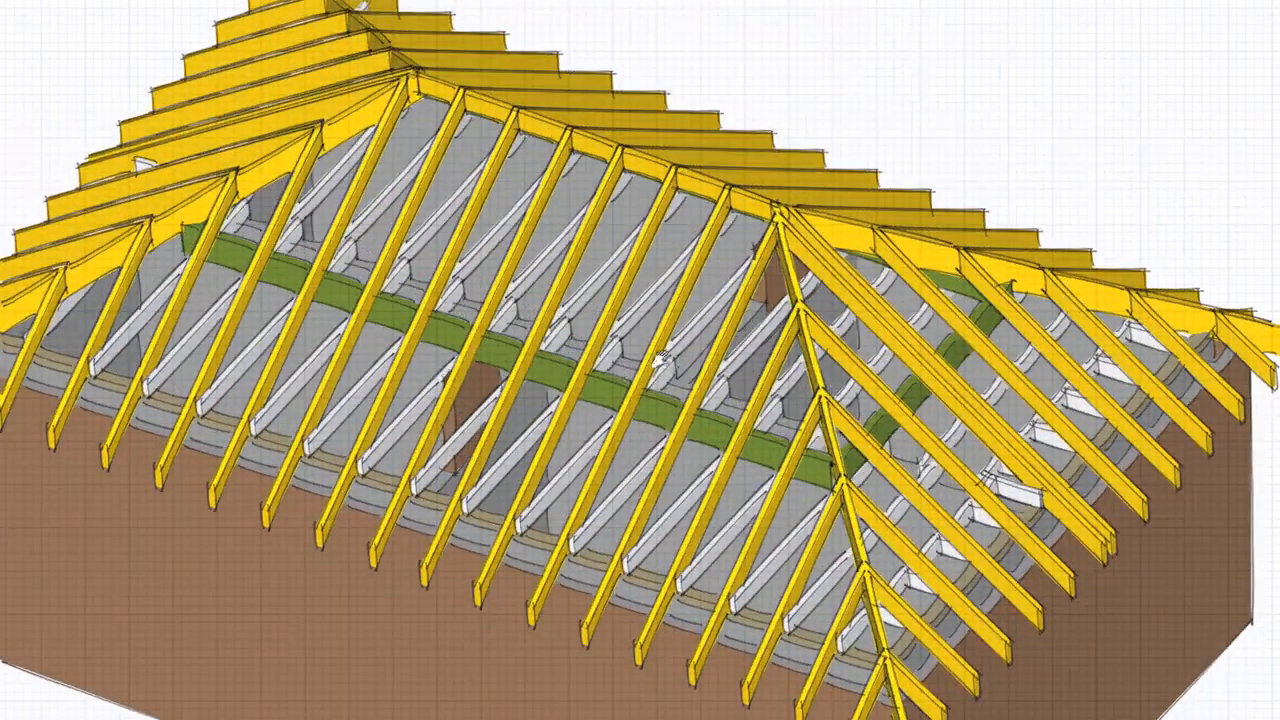